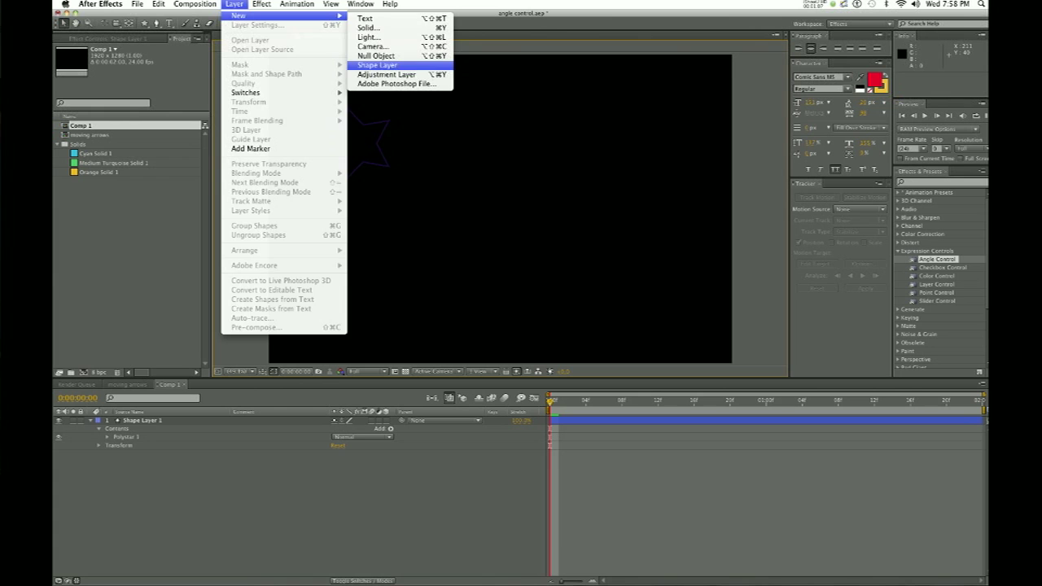
Add Null 1 to Comp 1 from the Layer > New menu.
{"action": "left_click", "coordinate": [377, 65]}
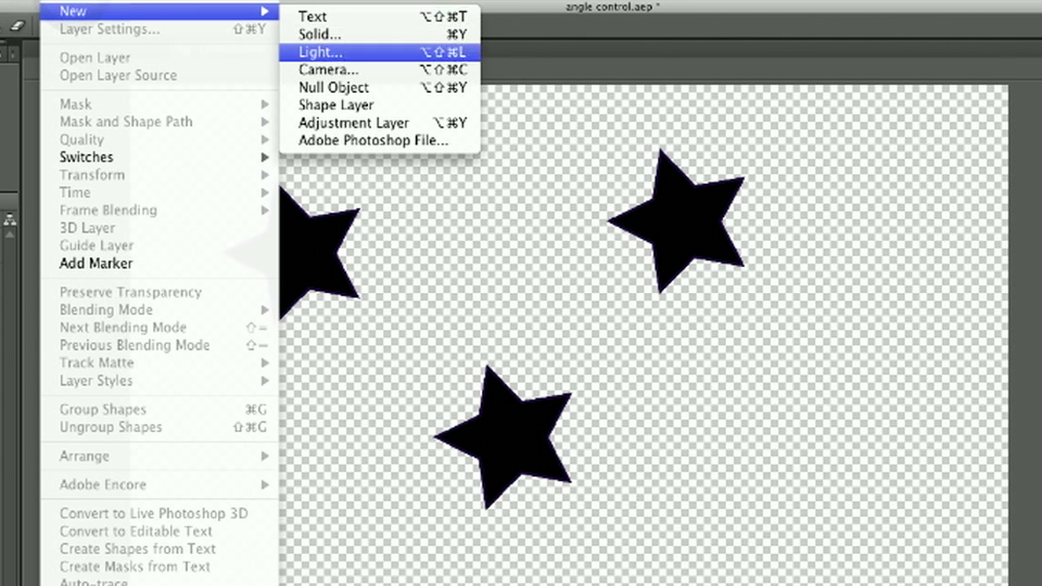
{"action": "left_click", "coordinate": [319, 52]}
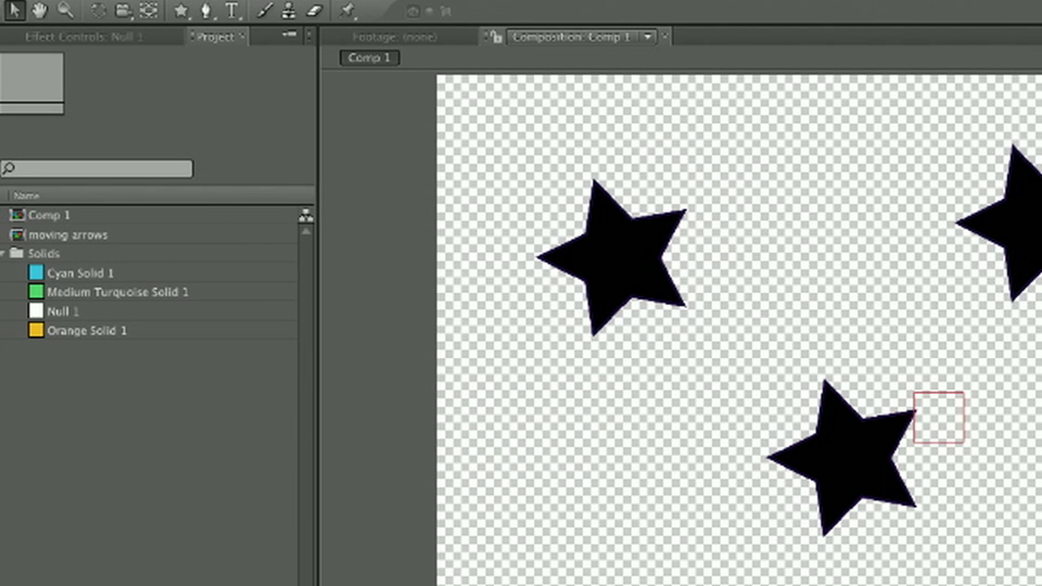
Apply an Angle Control effect to Null 1 and add a rotation expression to Shape Layer 3.
{"action": "left_click", "coordinate": [81, 37]}
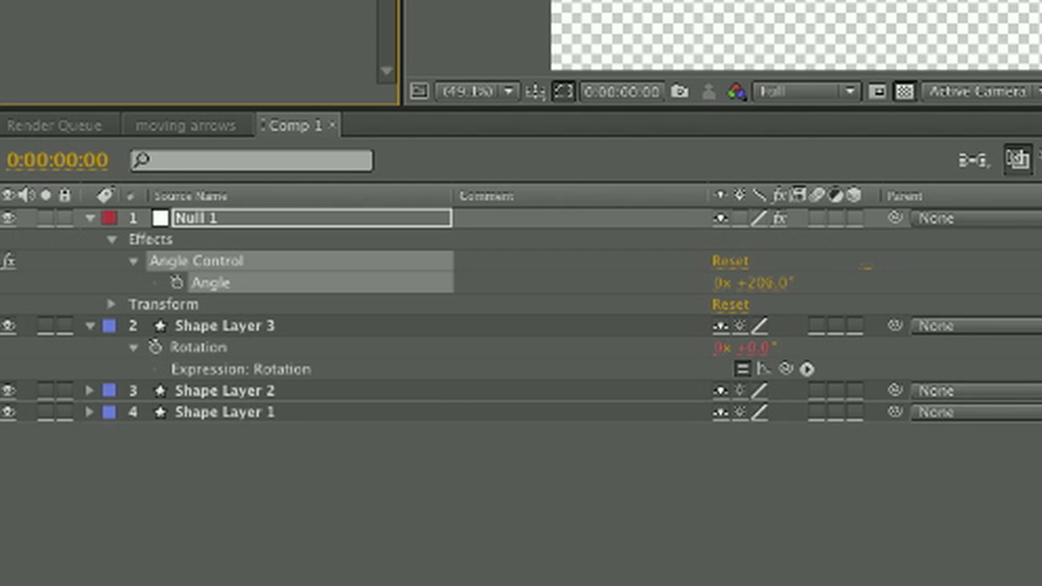
Set Null 1's Angle to 292° and pick-whip Shape Layer 3's rotation expression to it.
{"action": "left_click_drag", "start_coordinate": [748, 282], "coordinate": [773, 282]}
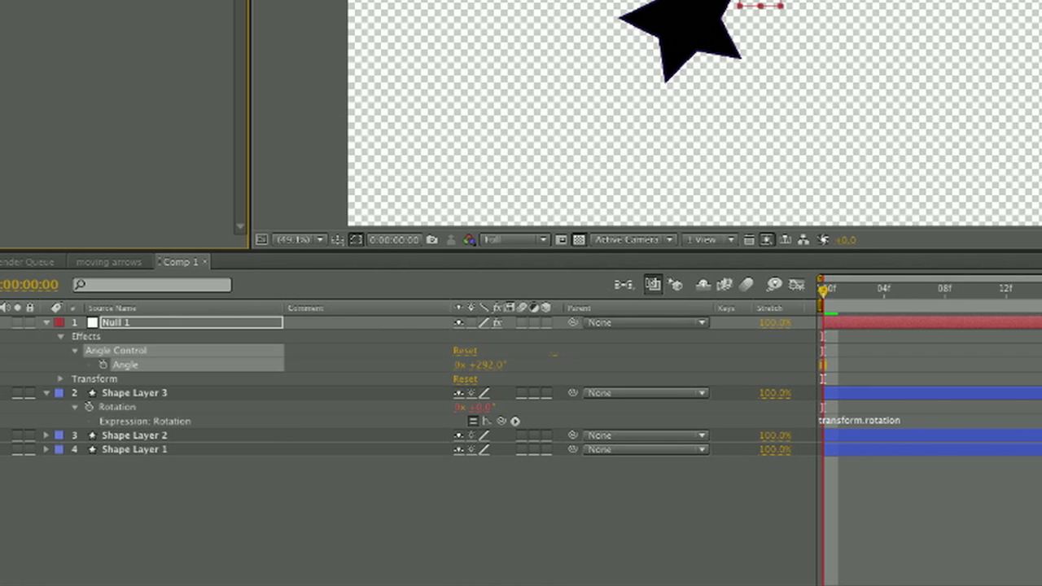
{"action": "mouse_move", "coordinate": [514, 421]}
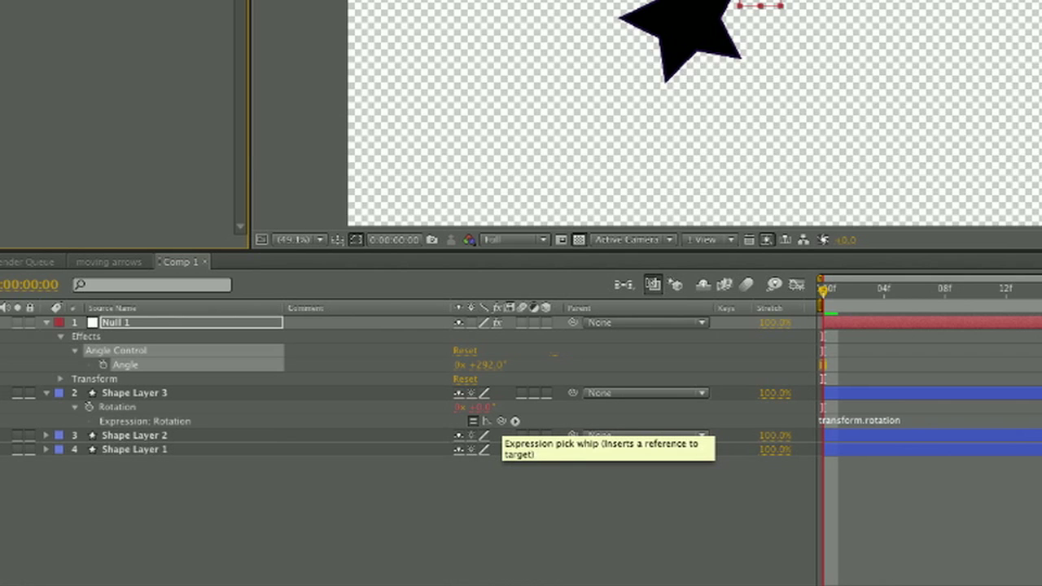
{"action": "left_click_drag", "start_coordinate": [501, 421], "coordinate": [171, 365]}
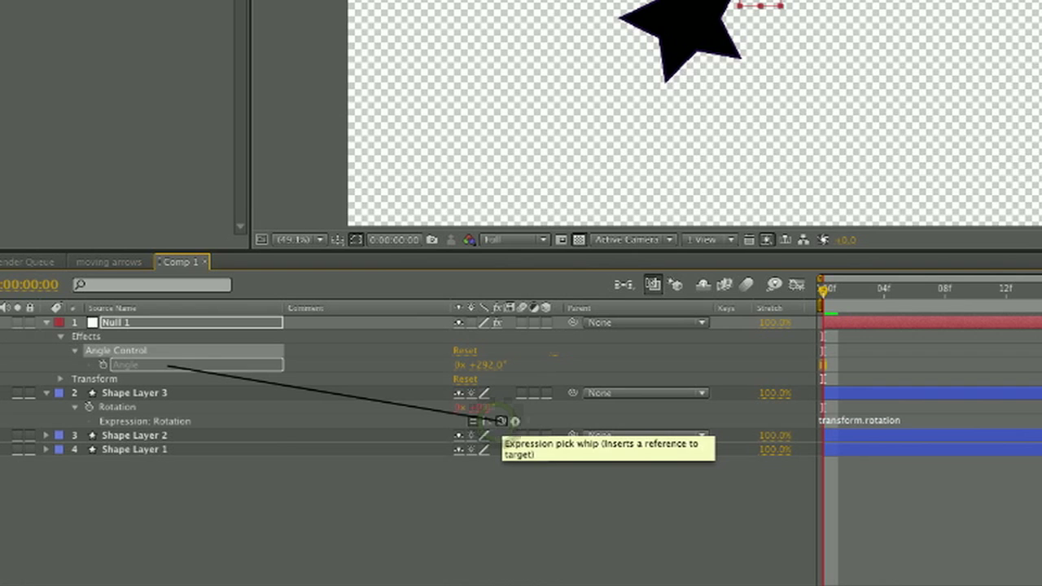